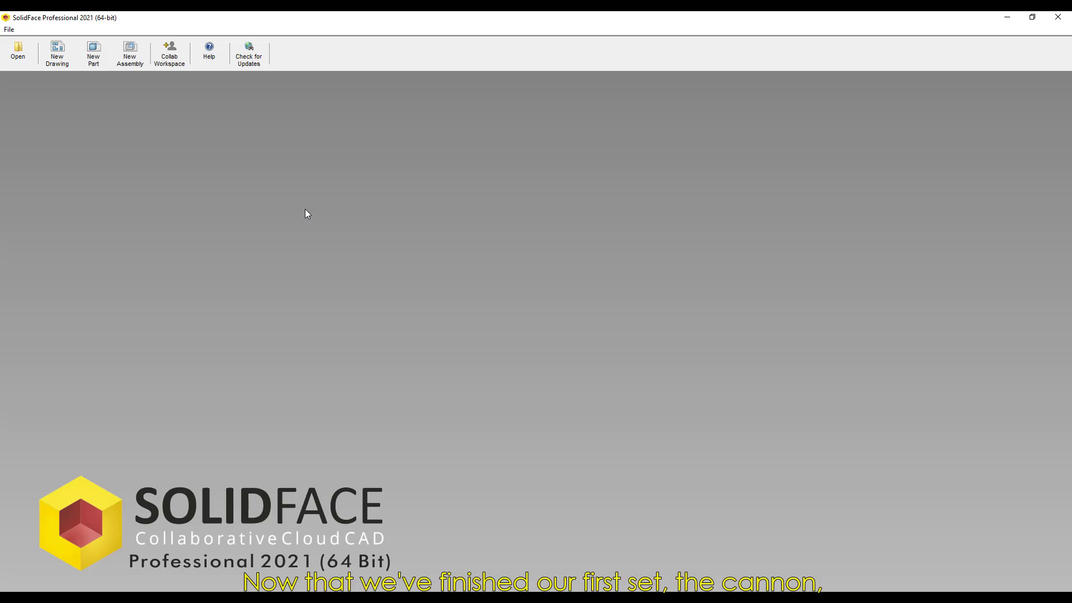
{"action": "mouse_move", "coordinate": [298, 213]}
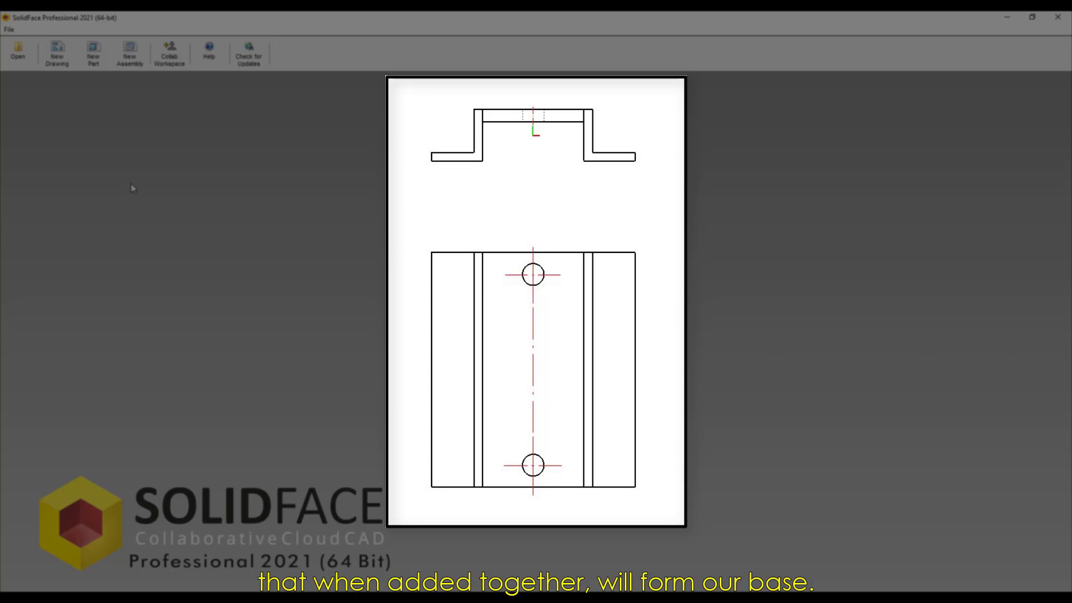
- Start a new part and begin a centre-rectangle sketch on the XZ Top Plane
{"action": "left_click", "coordinate": [92, 54]}
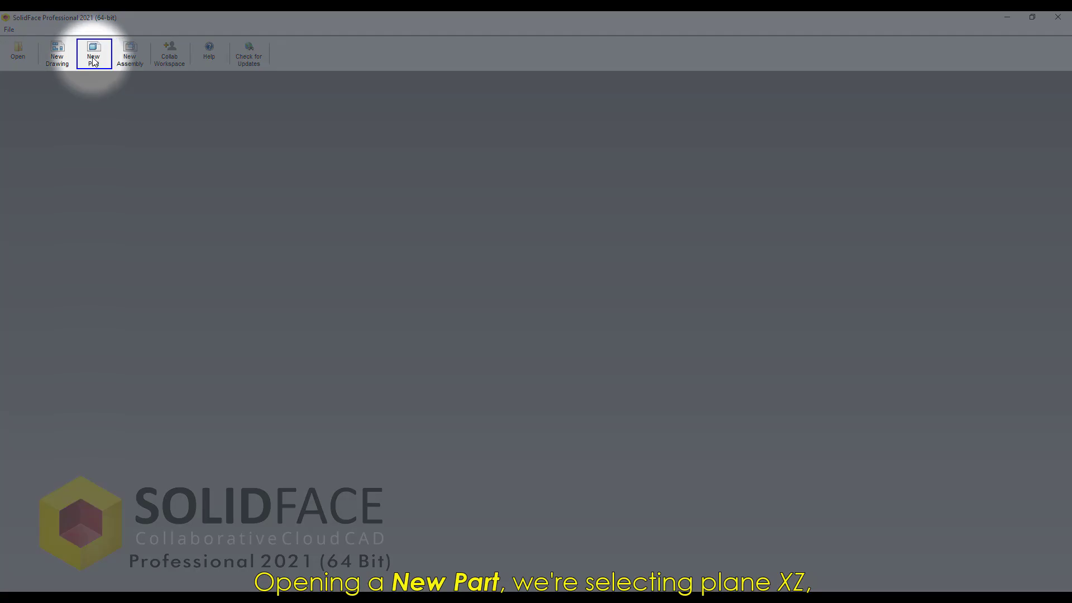
{"action": "left_click", "coordinate": [92, 54]}
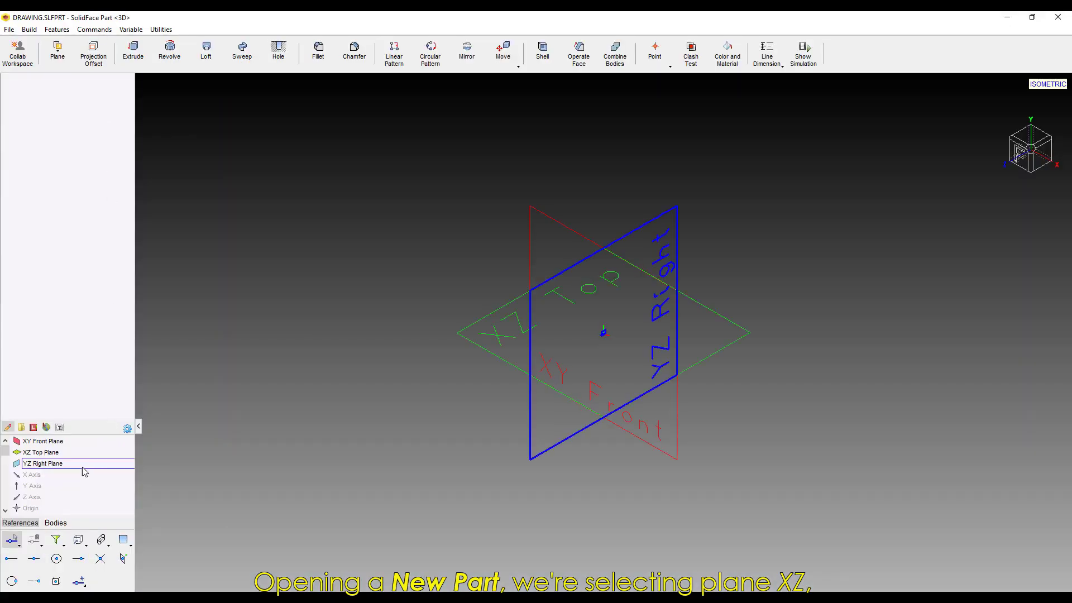
{"action": "left_click", "coordinate": [497, 51]}
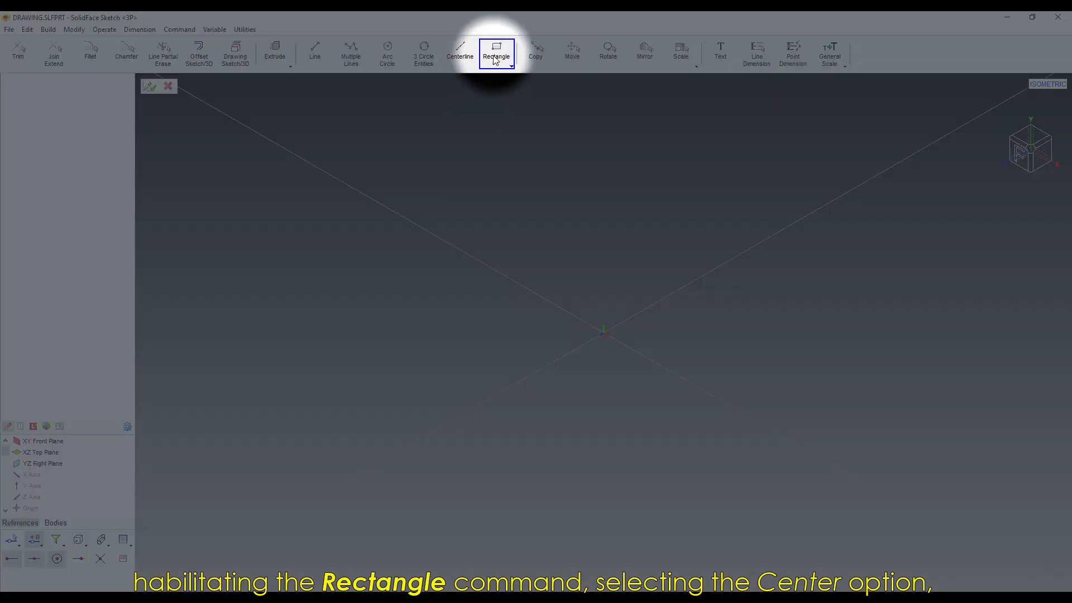
{"action": "left_click", "coordinate": [496, 48]}
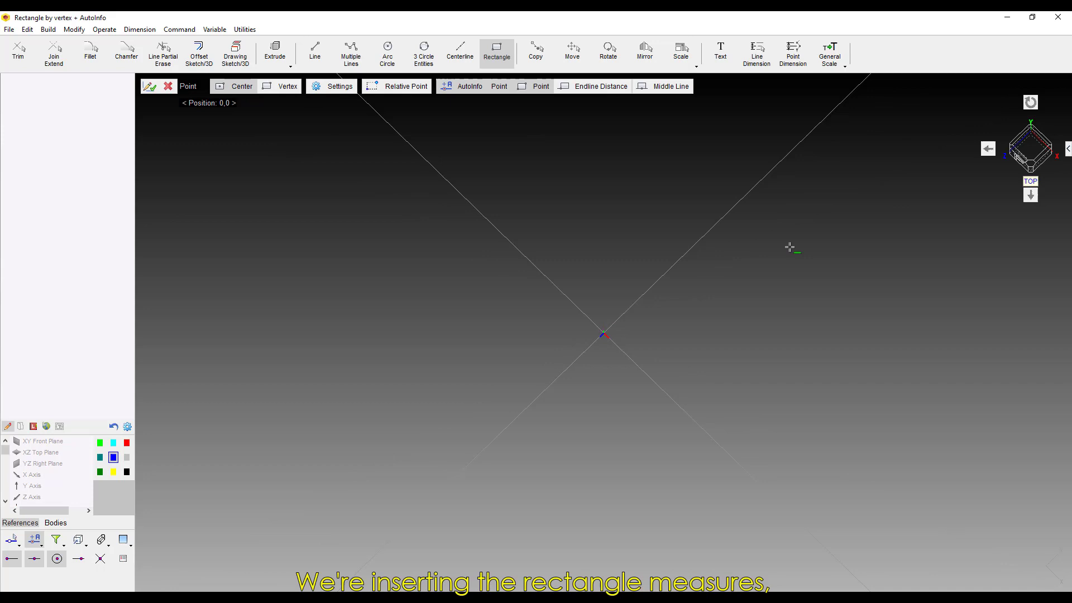
- Anchor the rectangle at the origin, 37.9 wide with height 86 entered
{"action": "left_click", "coordinate": [604, 335]}
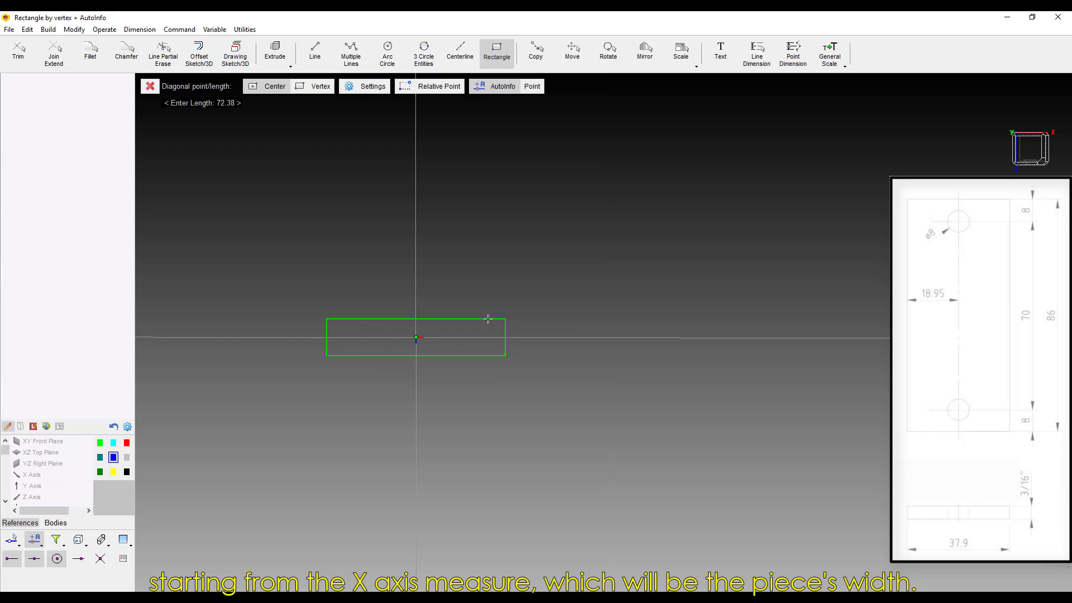
{"action": "type", "text": "37.9"}
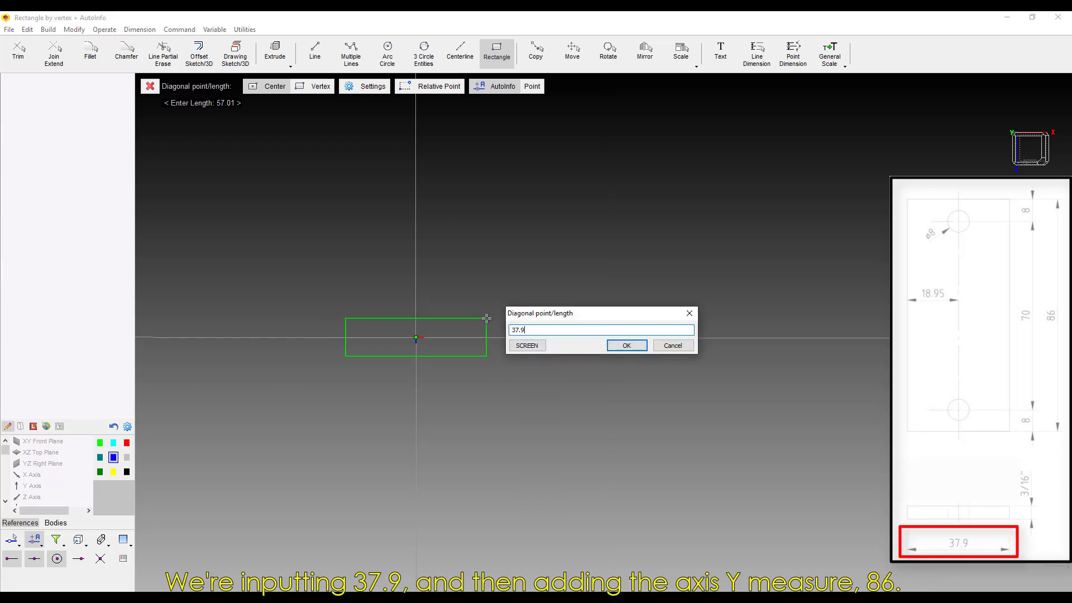
{"action": "left_click", "coordinate": [625, 346]}
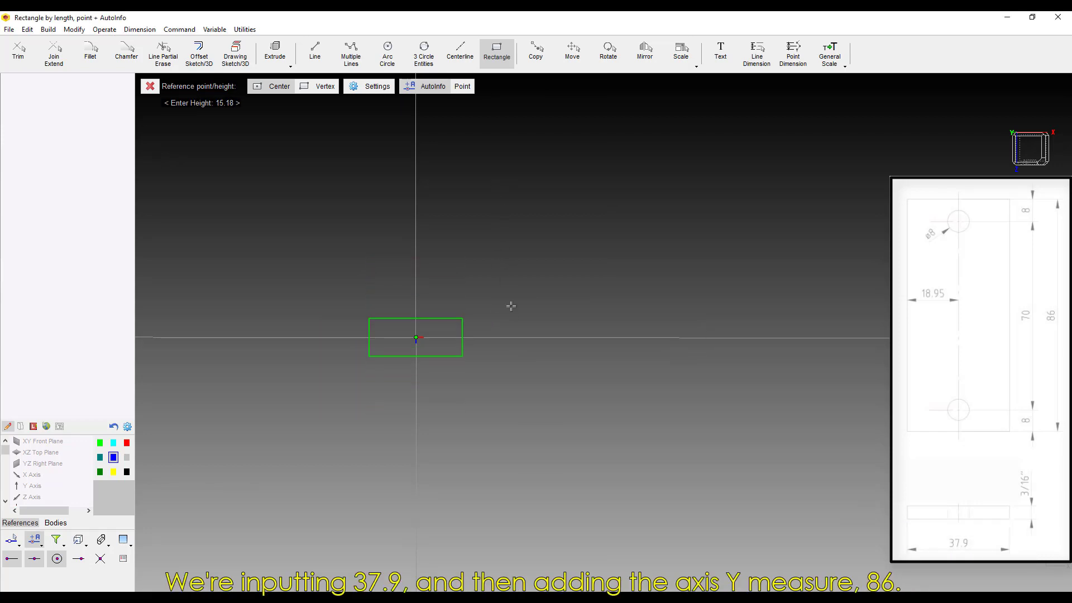
{"action": "type", "text": "86"}
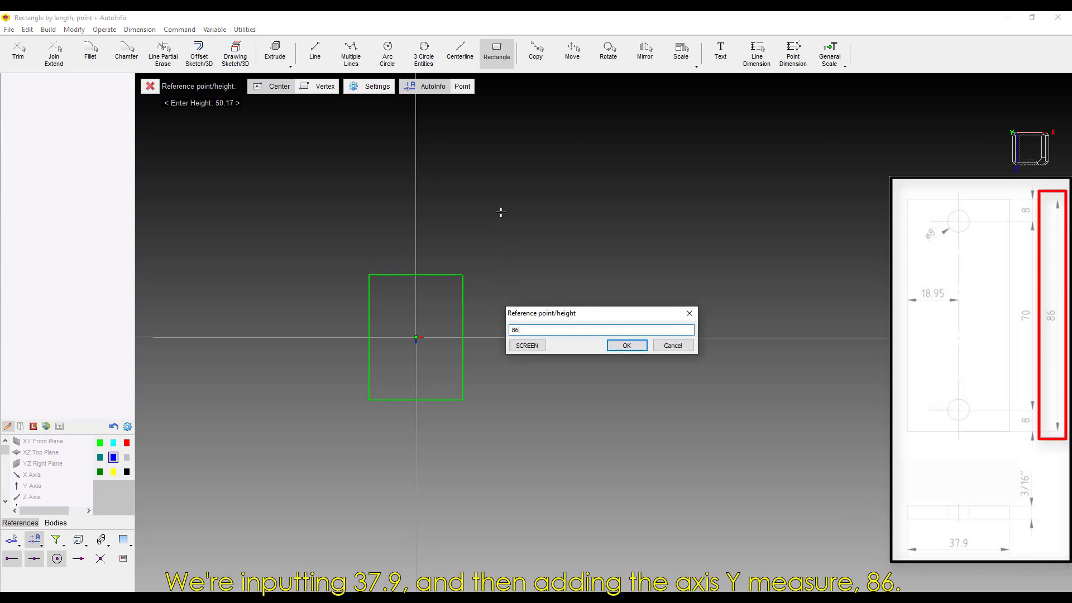
- Confirm the 86 height and accept the auto dimensions 86 and 37.9
{"action": "left_click", "coordinate": [625, 344]}
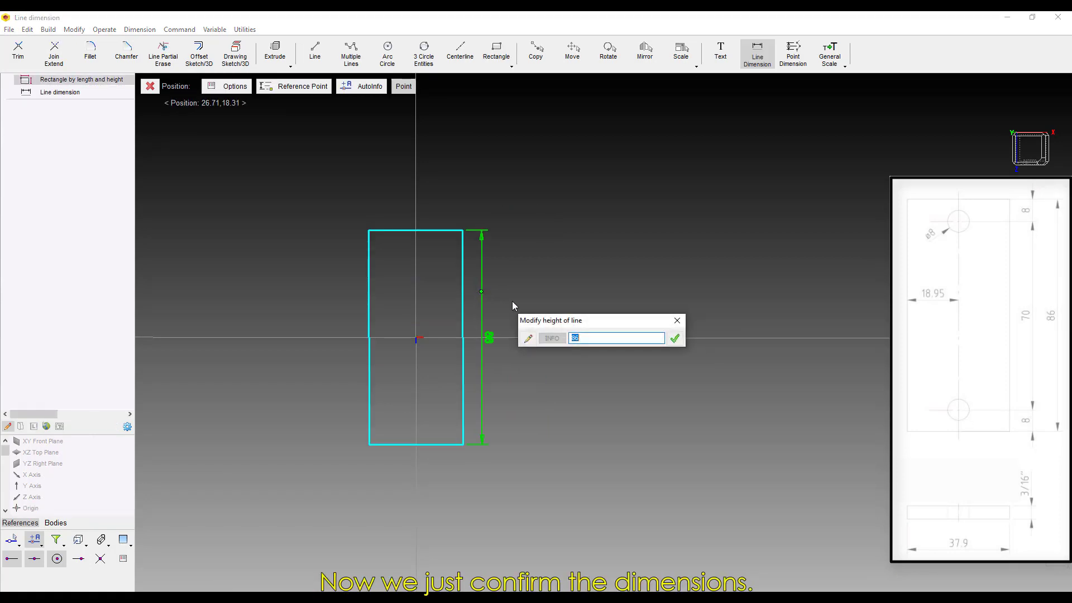
{"action": "left_click", "coordinate": [674, 338]}
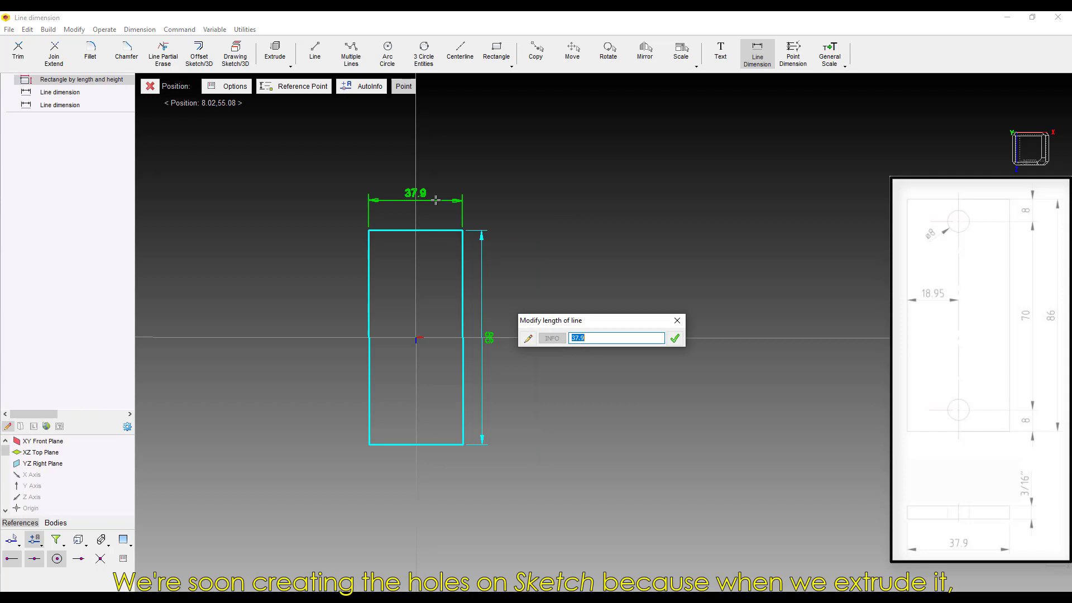
{"action": "left_click", "coordinate": [674, 338]}
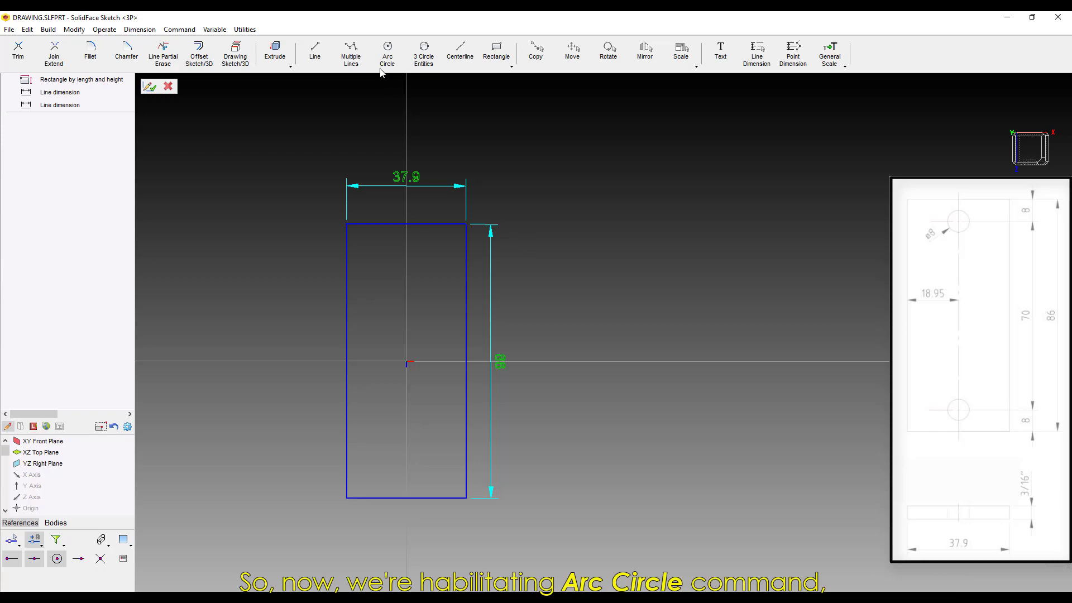
- Draw a Ø8 circle on the vertical centreline, dimensioned 8 below the top edge
{"action": "left_click", "coordinate": [387, 53]}
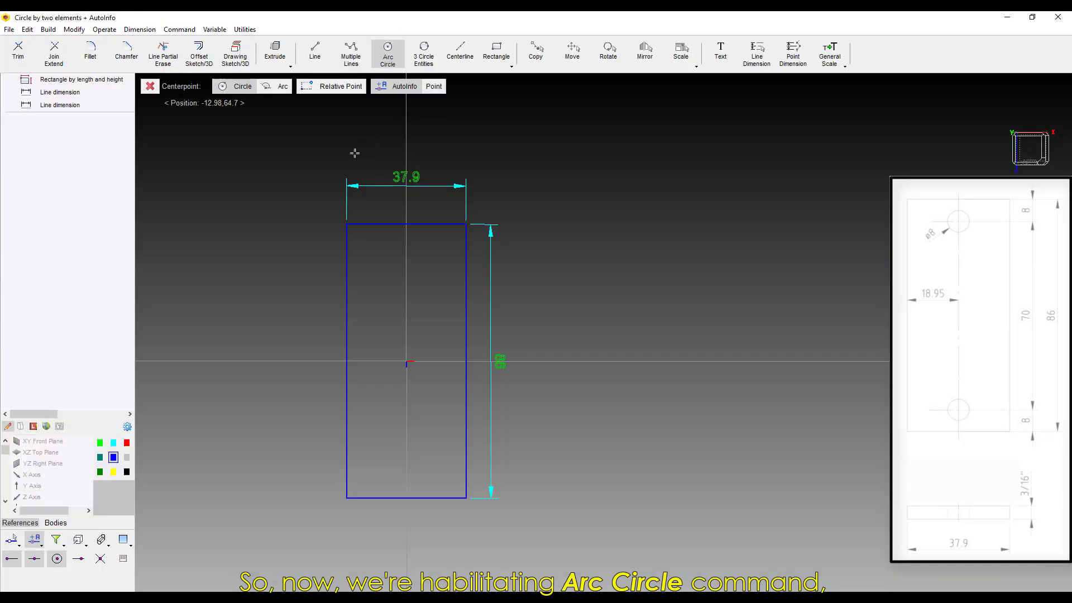
{"action": "left_click", "coordinate": [337, 85]}
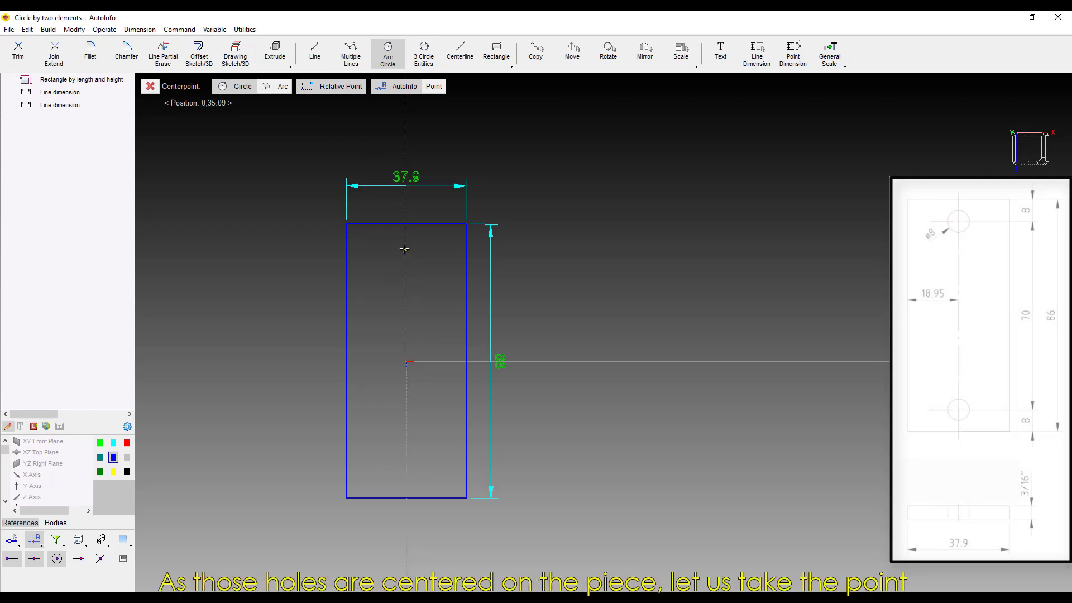
{"action": "mouse_move", "coordinate": [405, 244]}
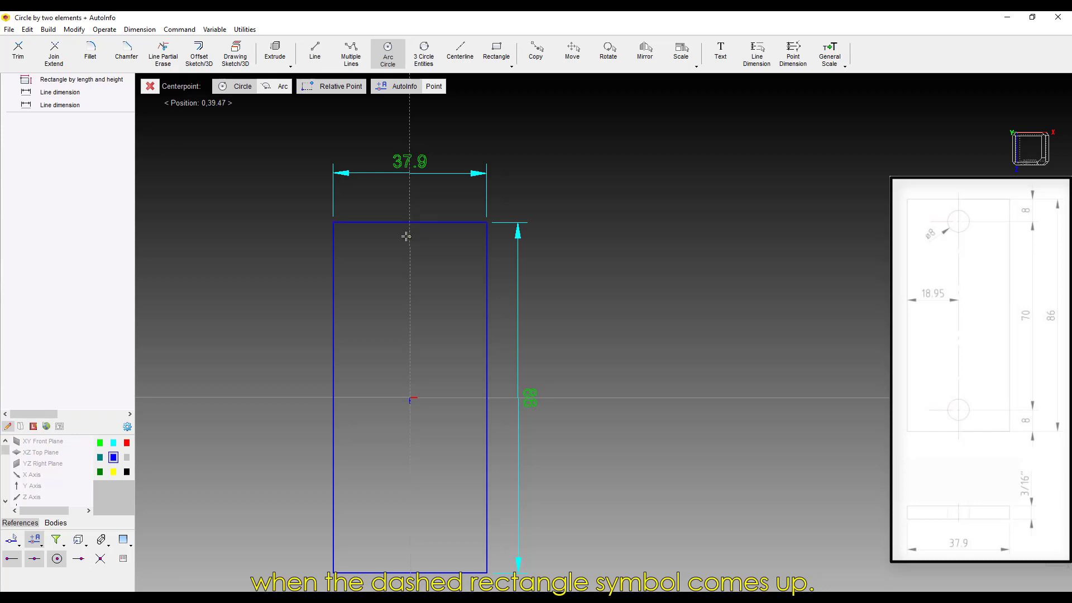
{"action": "left_click", "coordinate": [407, 248]}
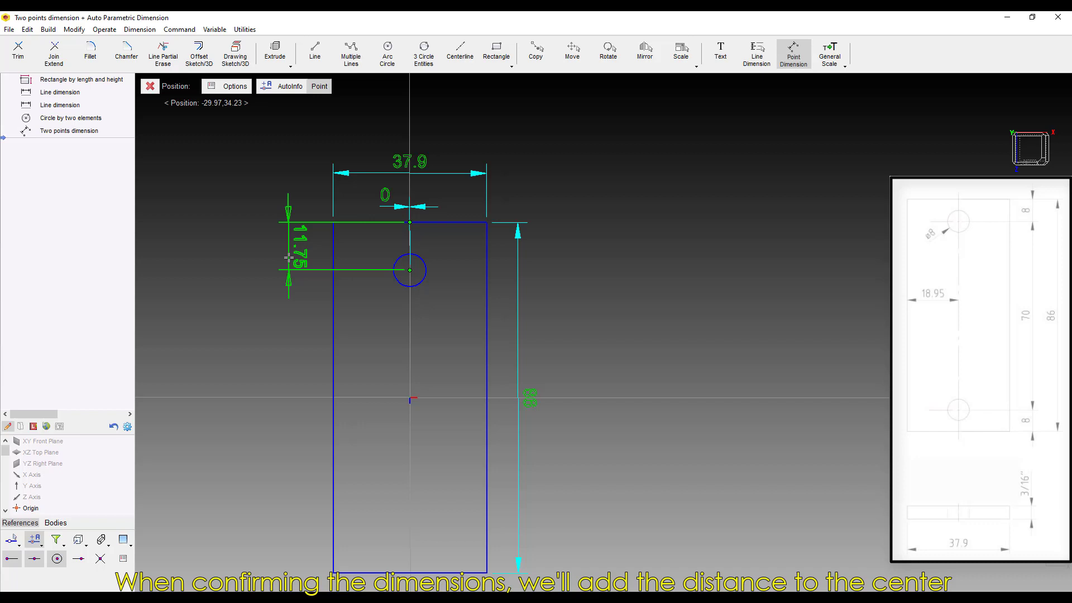
{"action": "left_click", "coordinate": [409, 270]}
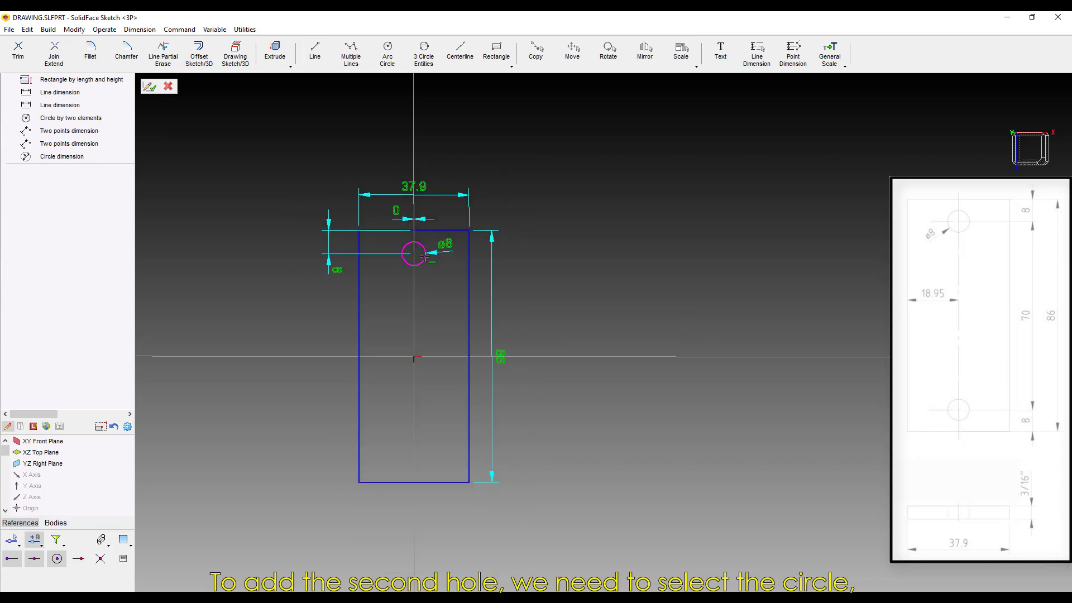
- Copy the hole circle down the centreline near the bottom and finish Sketch 1
{"action": "left_click", "coordinate": [536, 54]}
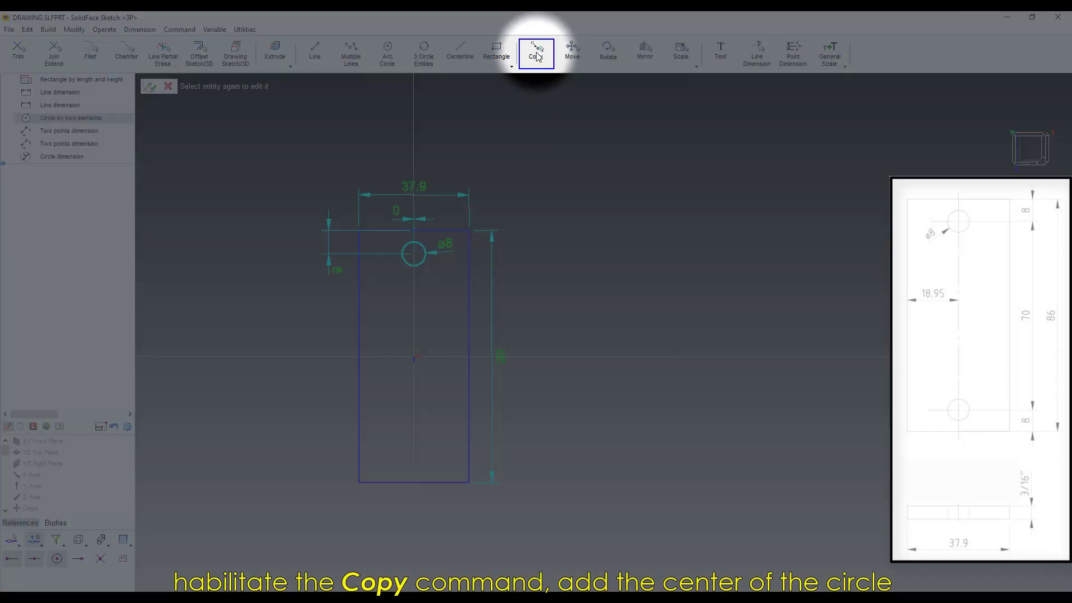
{"action": "left_click", "coordinate": [536, 53]}
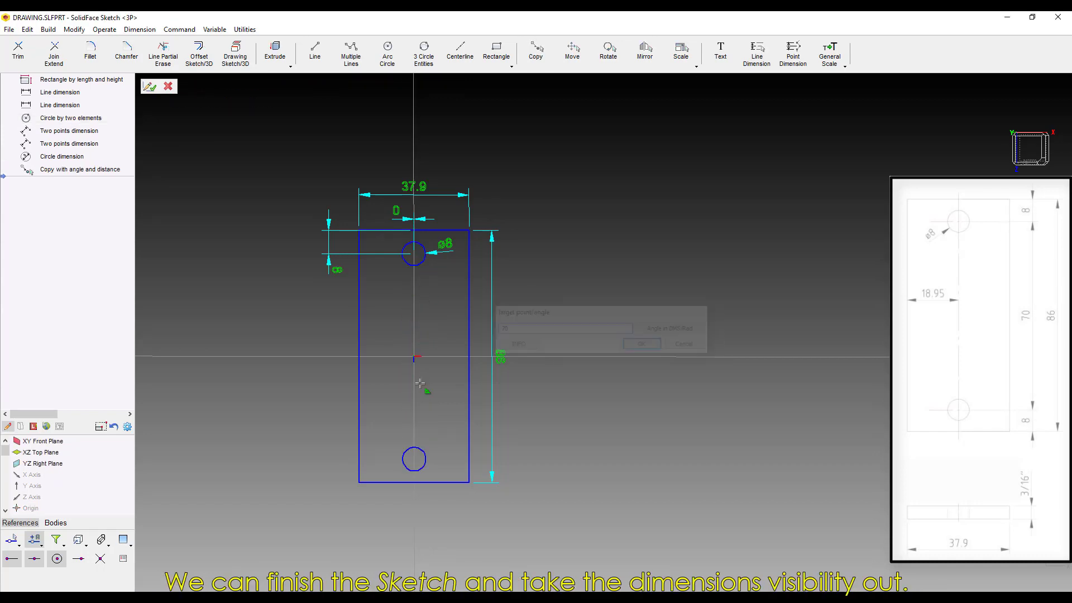
{"action": "left_click", "coordinate": [149, 86]}
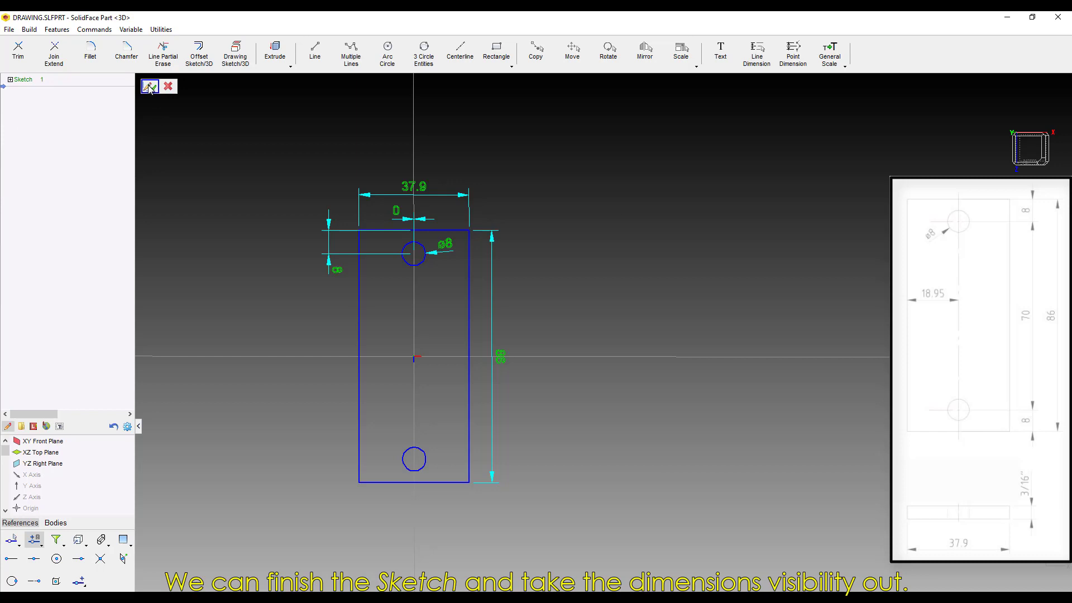
- Extrude Sketch 1 with a Direction 1 distance of 4.7625 for the plate thickness
{"action": "left_click", "coordinate": [149, 86]}
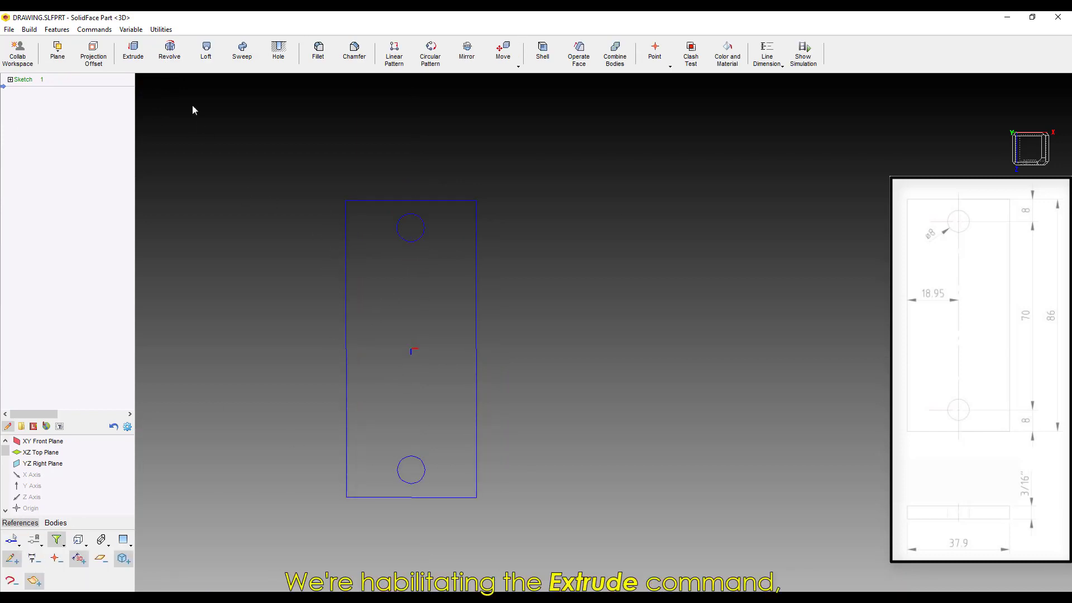
{"action": "left_click", "coordinate": [132, 51]}
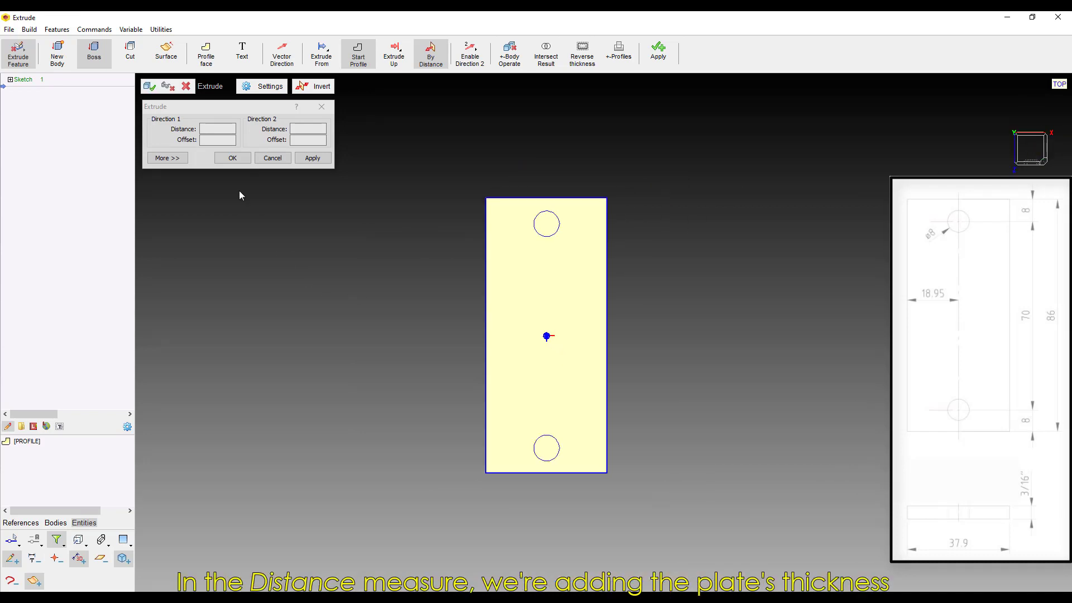
{"action": "left_click", "coordinate": [217, 128]}
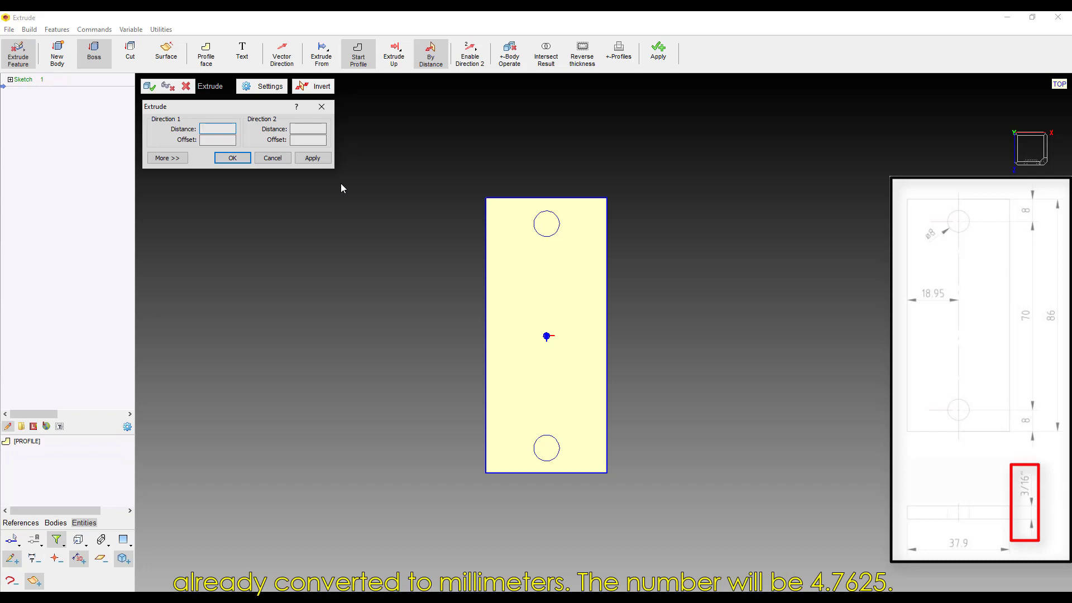
{"action": "type", "text": "4.7625"}
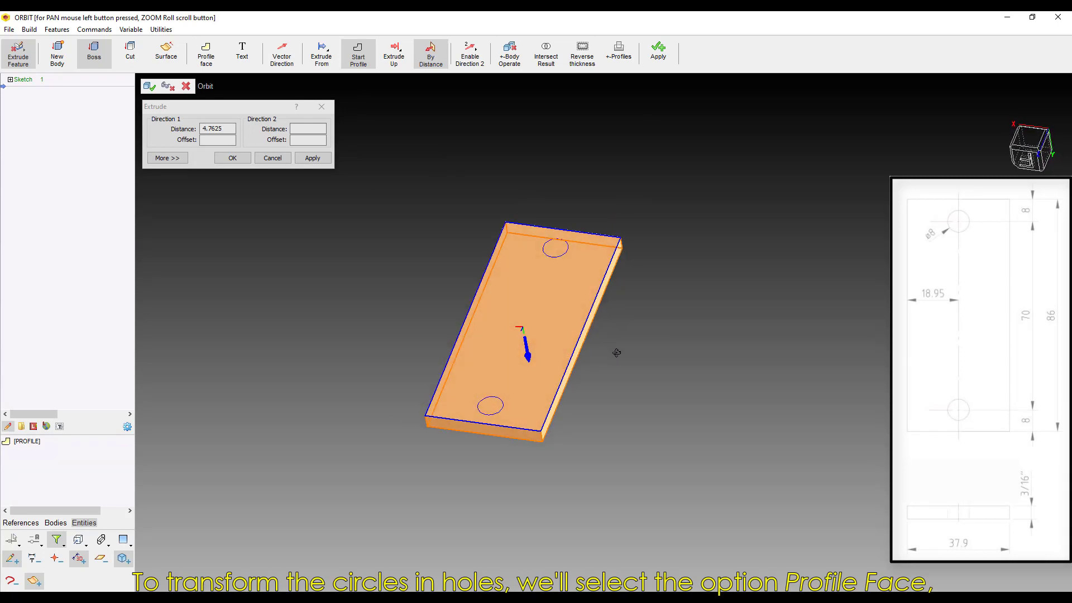
- Add both circles as hole profiles and finish the plate extrusion
{"action": "left_click", "coordinate": [206, 52]}
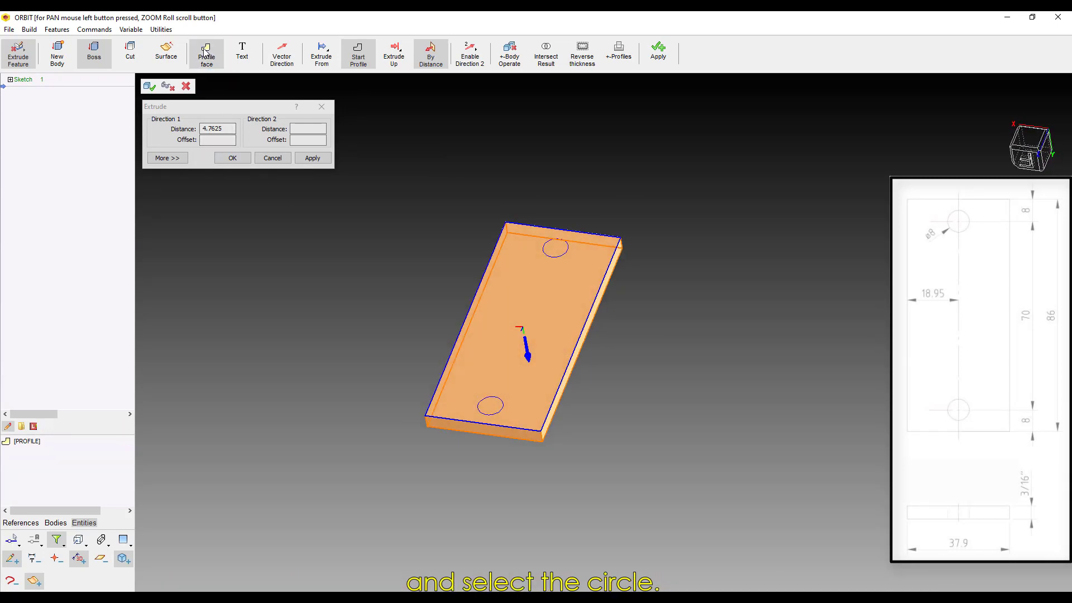
{"action": "left_click", "coordinate": [555, 248]}
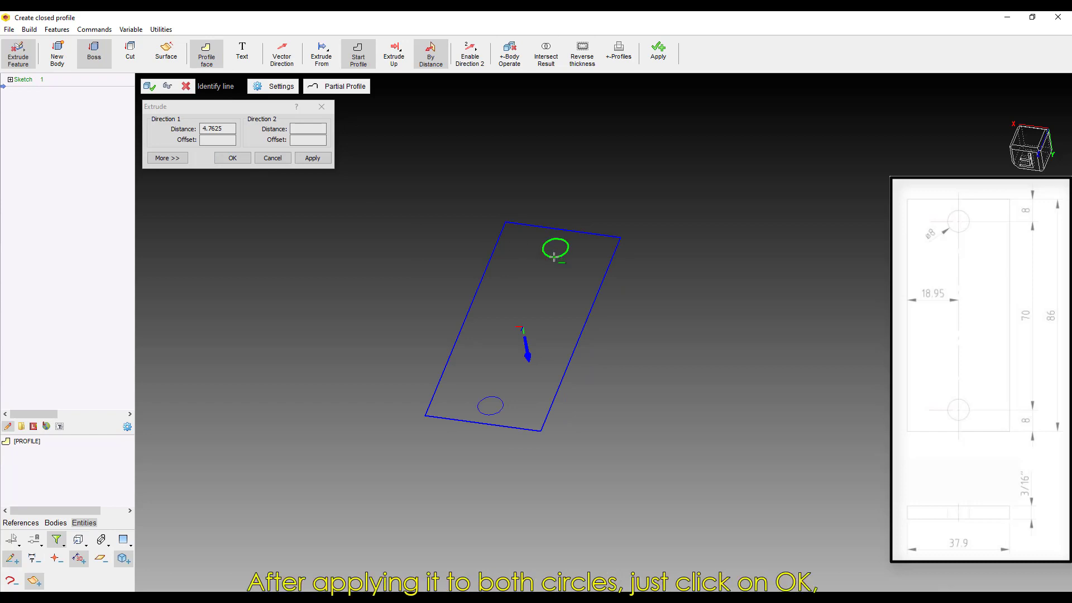
{"action": "left_click", "coordinate": [555, 247]}
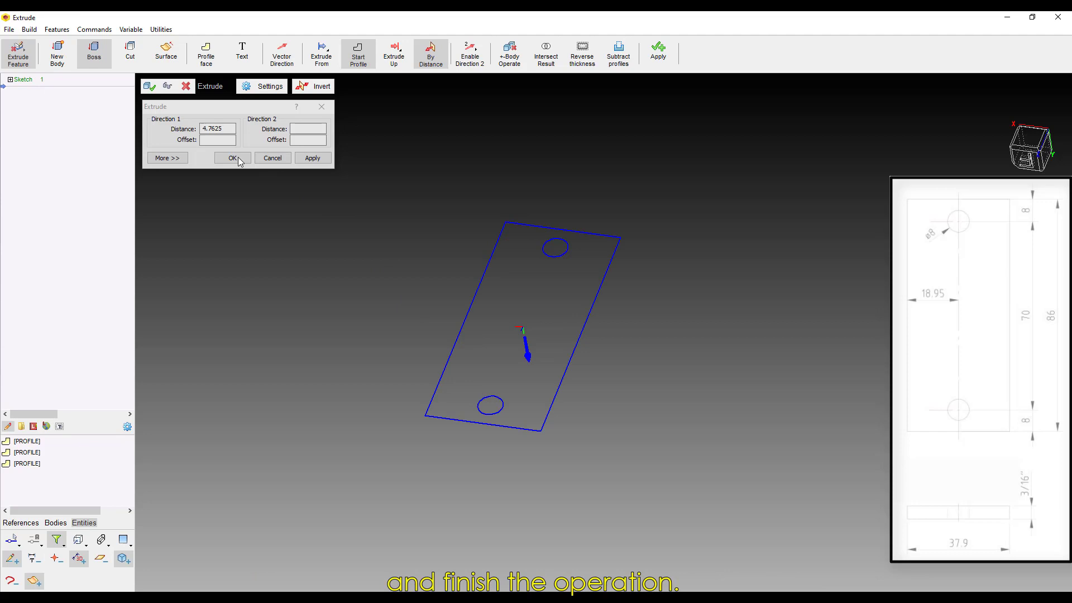
{"action": "left_click", "coordinate": [231, 158]}
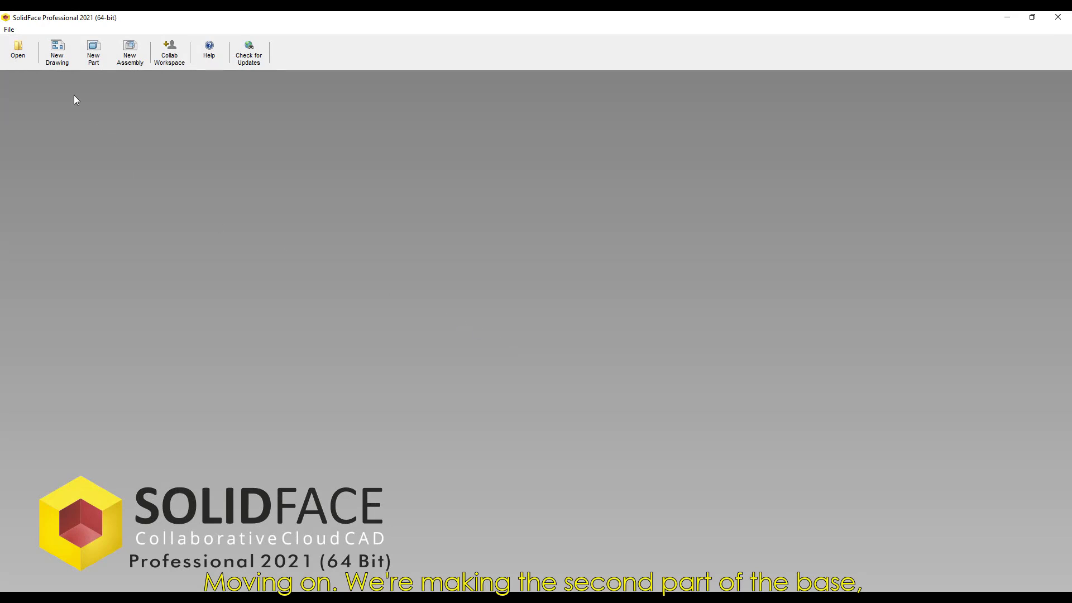
- In a new part, draw the closed L-shaped bracket outline from the origin with Multiple Lines
{"action": "left_click", "coordinate": [93, 52]}
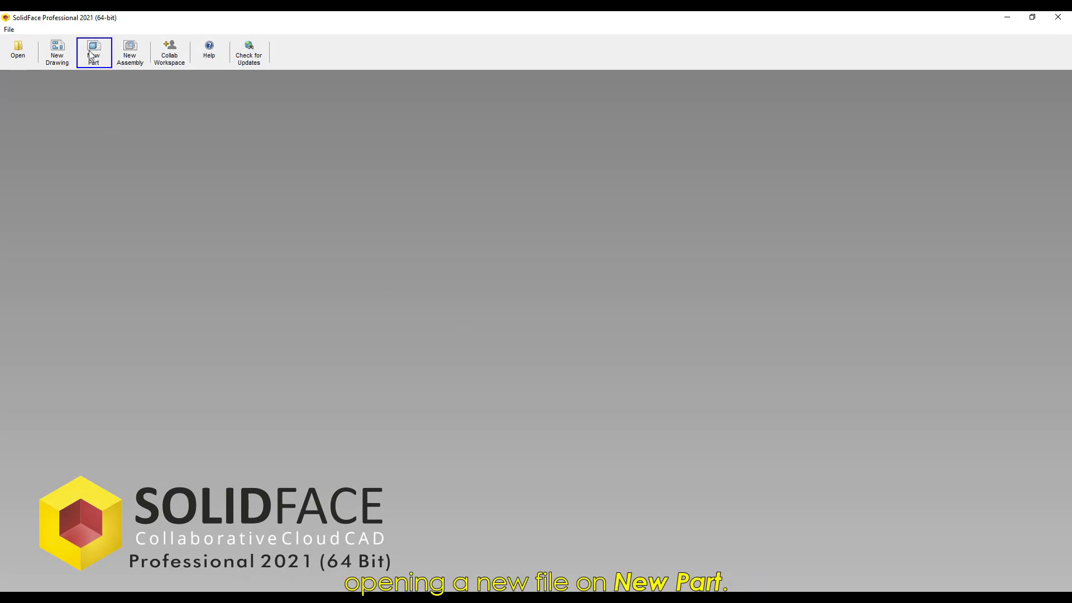
{"action": "left_click", "coordinate": [93, 53]}
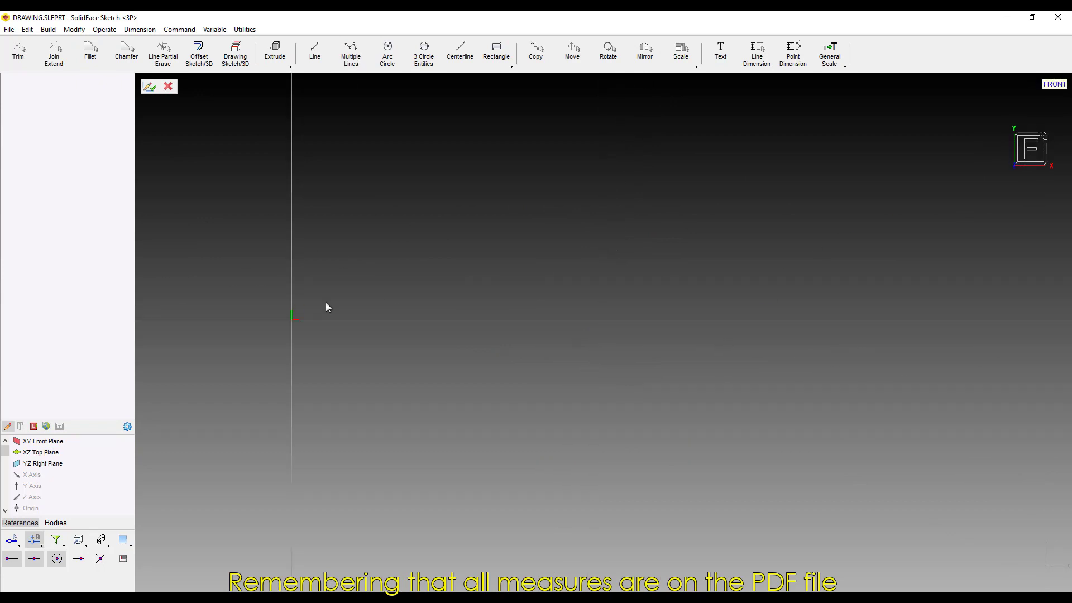
{"action": "left_click", "coordinate": [350, 52]}
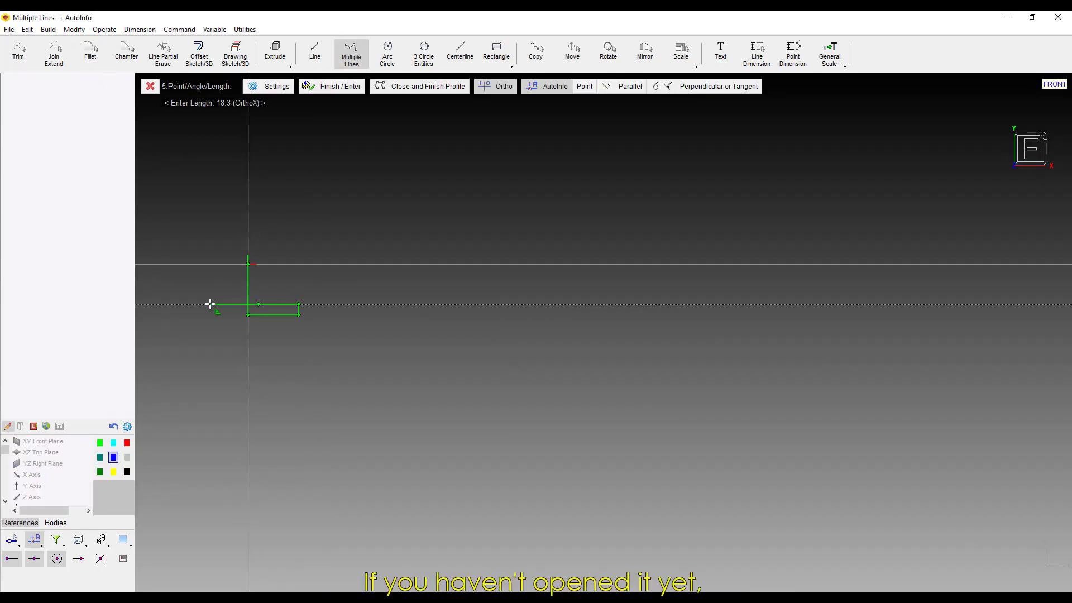
{"action": "left_click", "coordinate": [756, 52]}
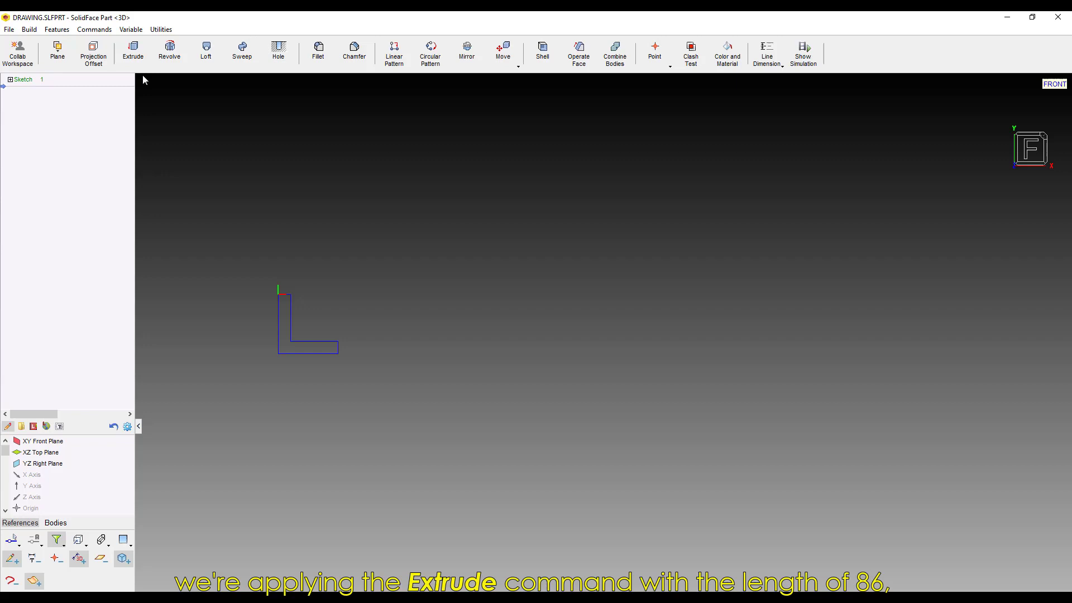
- Extrude the L profile 86 long and finish the bracket part
{"action": "left_click", "coordinate": [133, 52]}
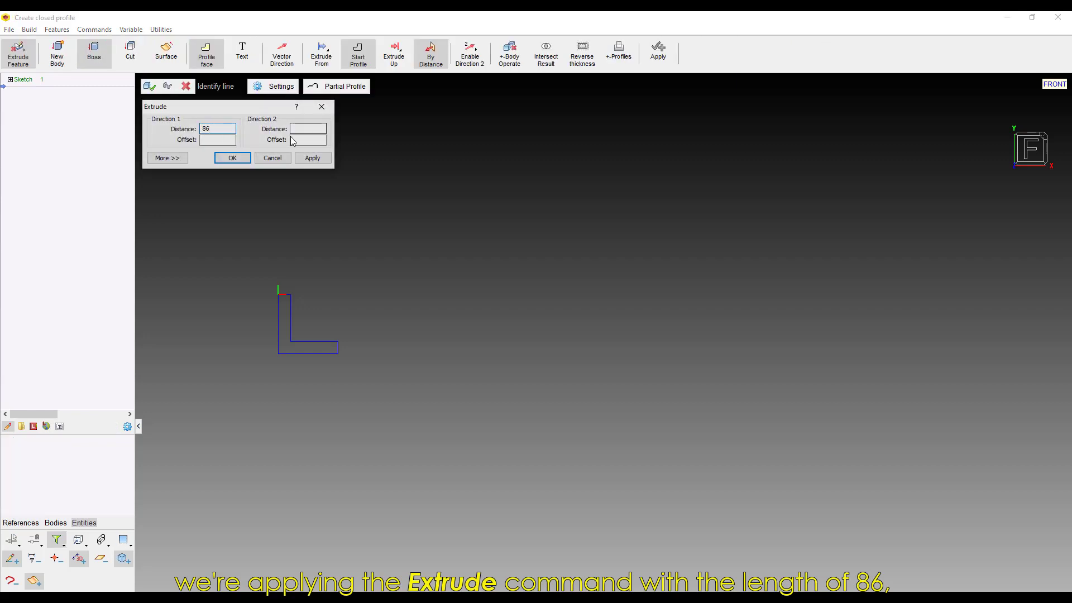
{"action": "left_click", "coordinate": [231, 158]}
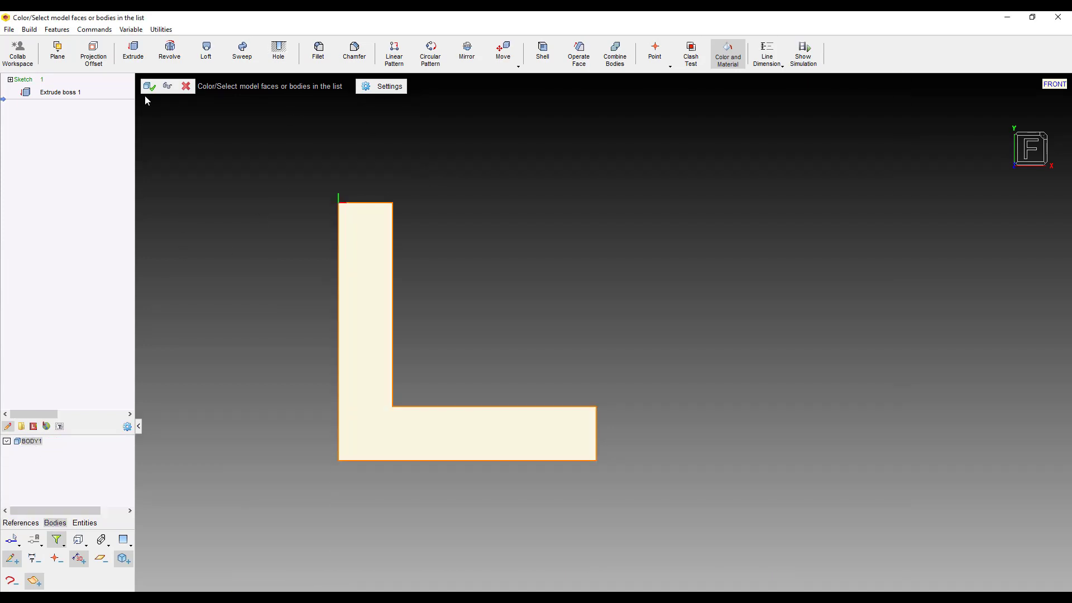
{"action": "left_click", "coordinate": [149, 86]}
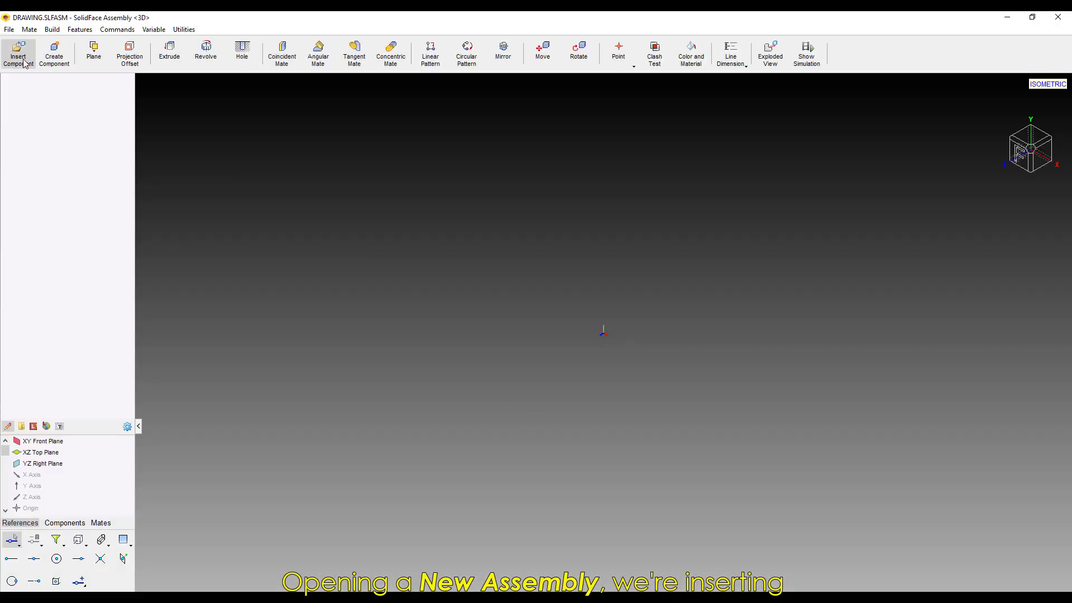
- In a new assembly, insert the holed plate and two L brackets
{"action": "left_click", "coordinate": [19, 54]}
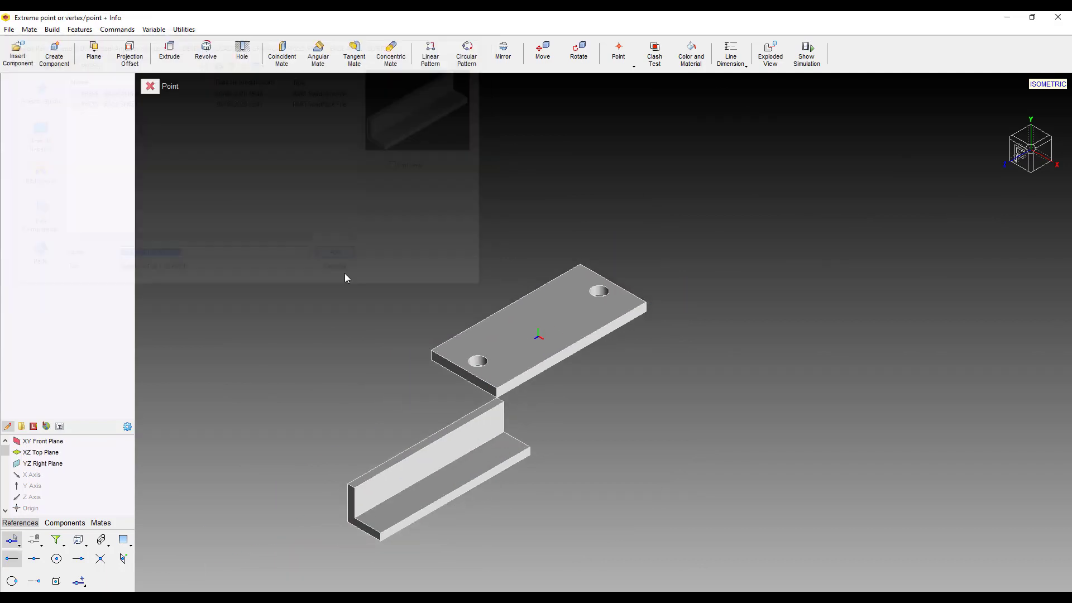
{"action": "left_click", "coordinate": [281, 53]}
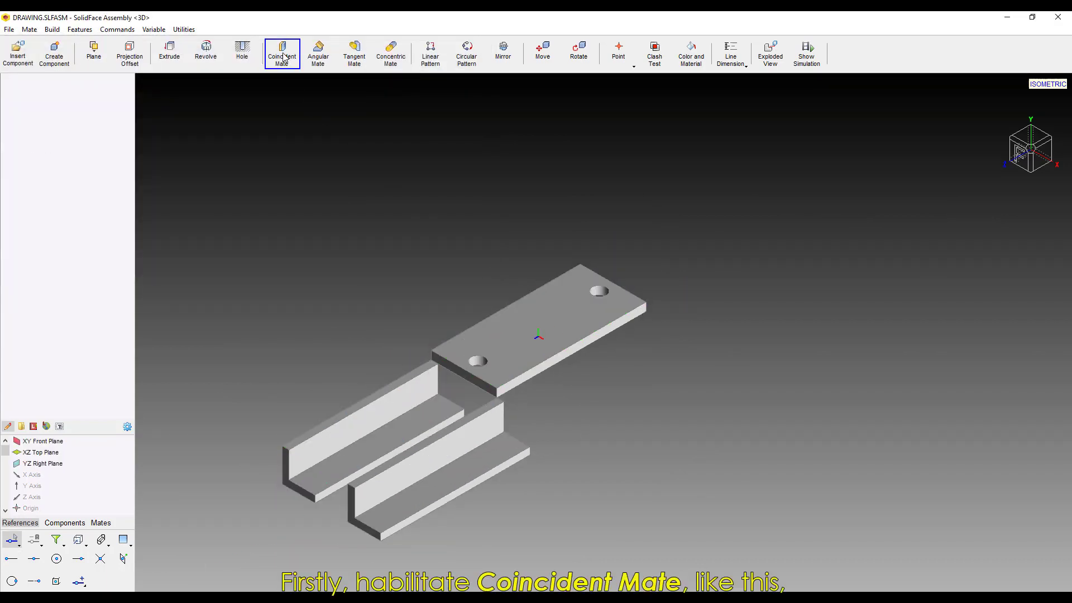
{"action": "left_click", "coordinate": [281, 53]}
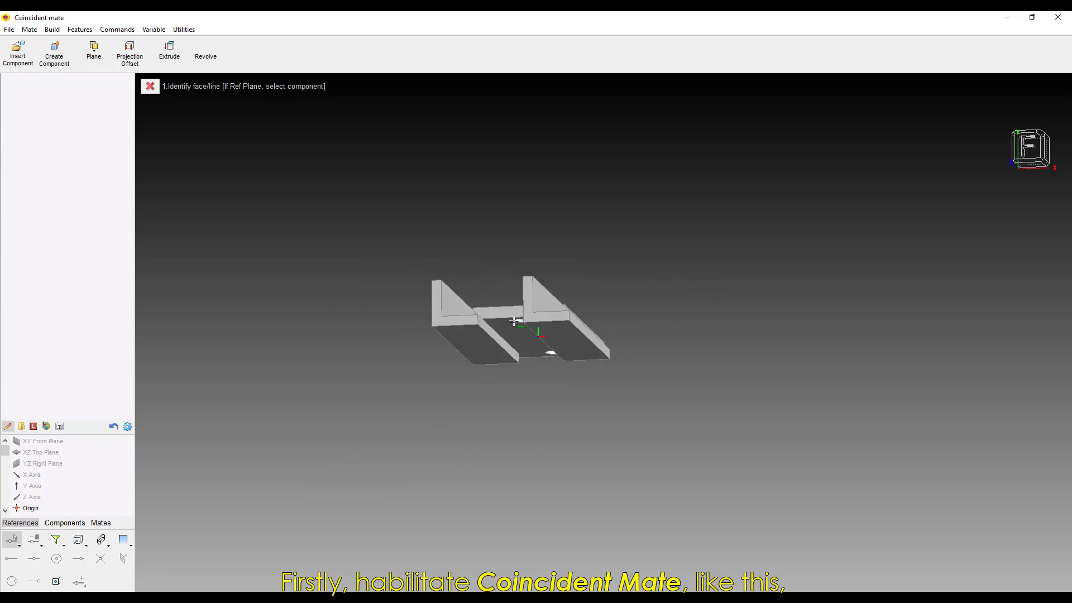
- Coincident-mate the plate's underside onto the first bracket's upper face, then begin the second
{"action": "left_click", "coordinate": [282, 53]}
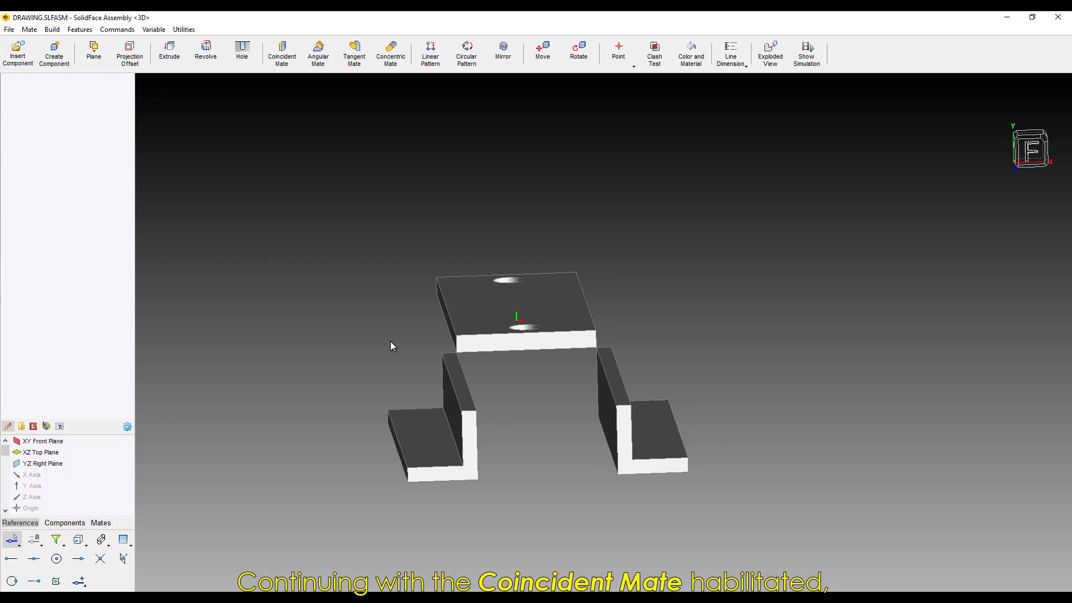
{"action": "left_click", "coordinate": [281, 54]}
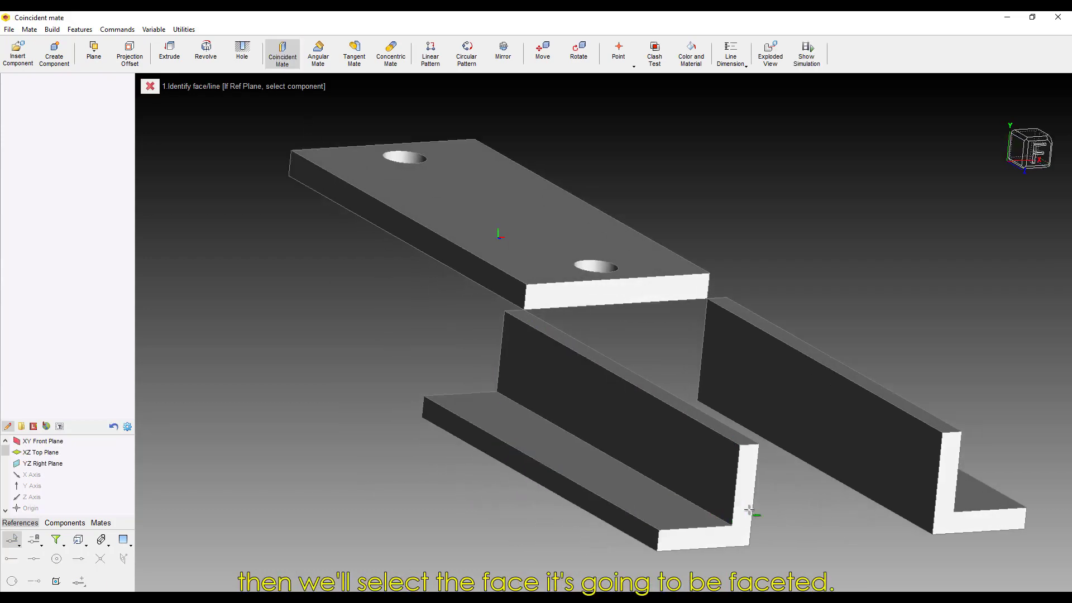
{"action": "left_click", "coordinate": [592, 251]}
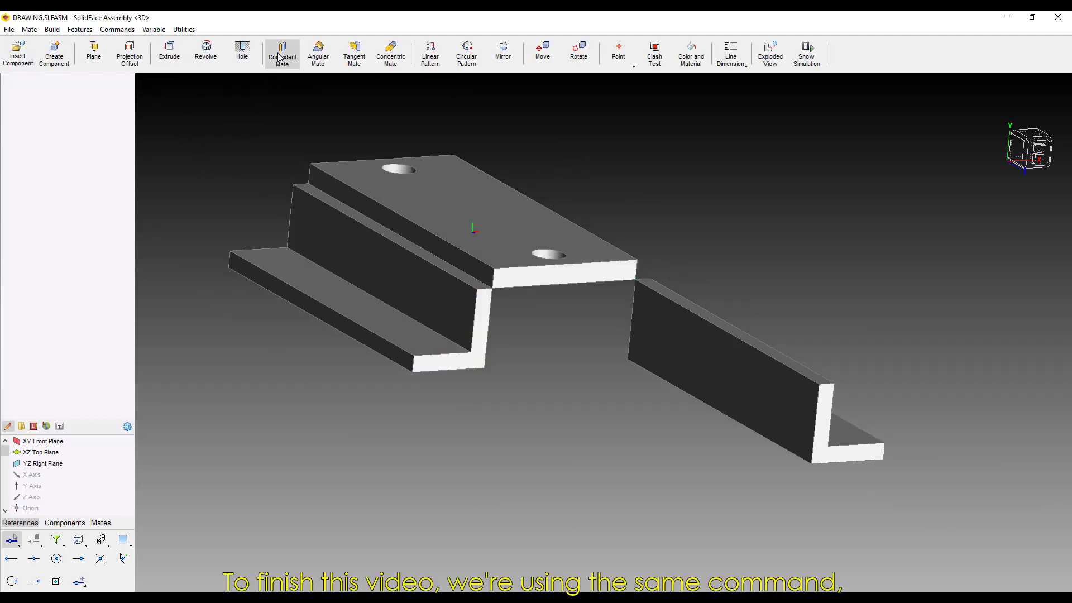
{"action": "left_click", "coordinate": [282, 53]}
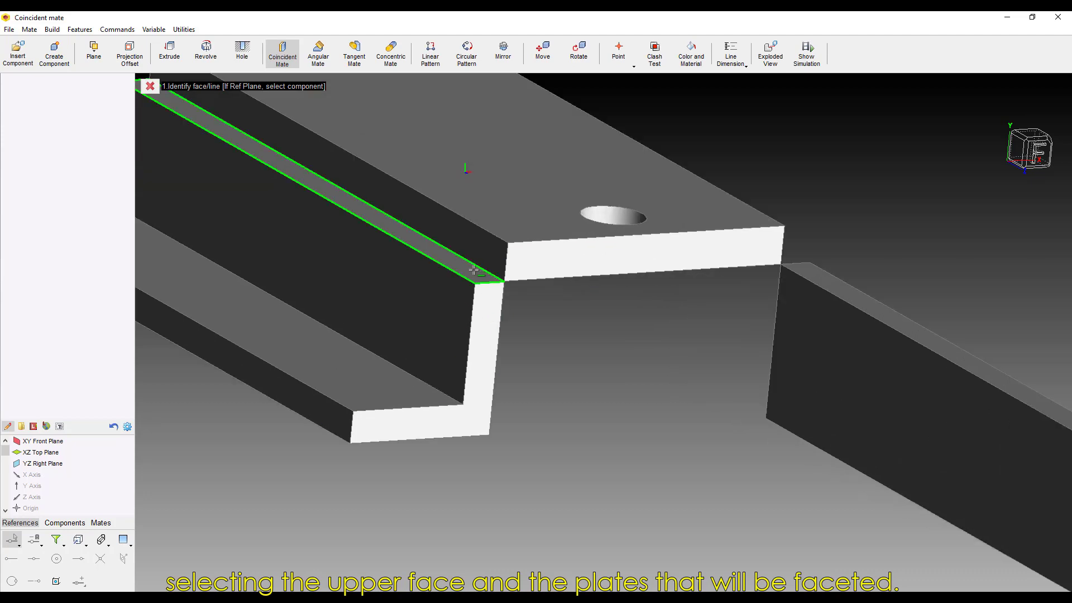